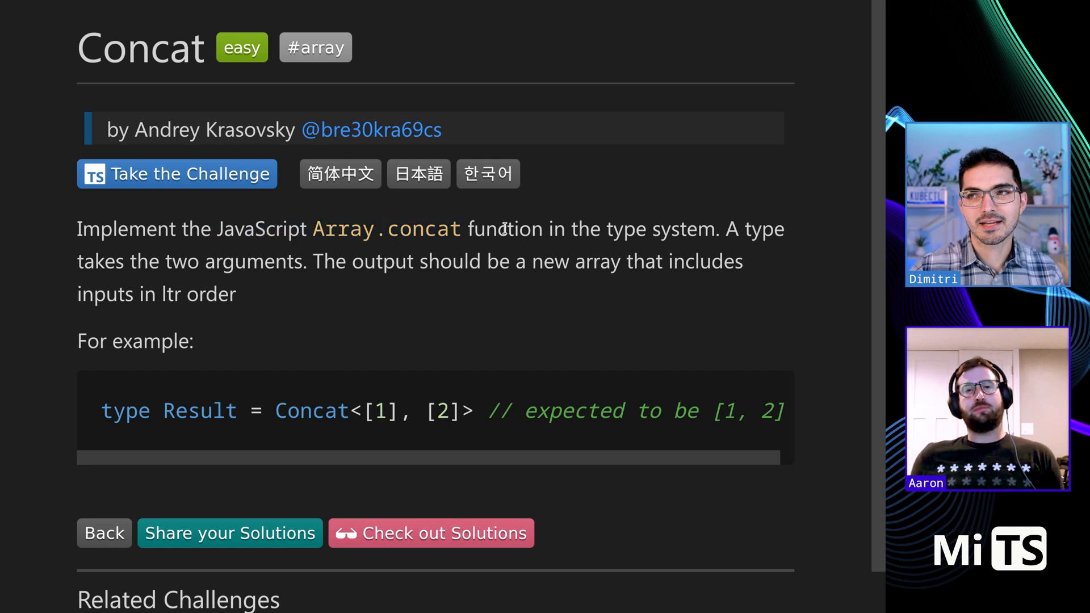
Step: Take the Concat challenge so its test file loads in the editor
left_click_drag(724, 228, 236, 294)
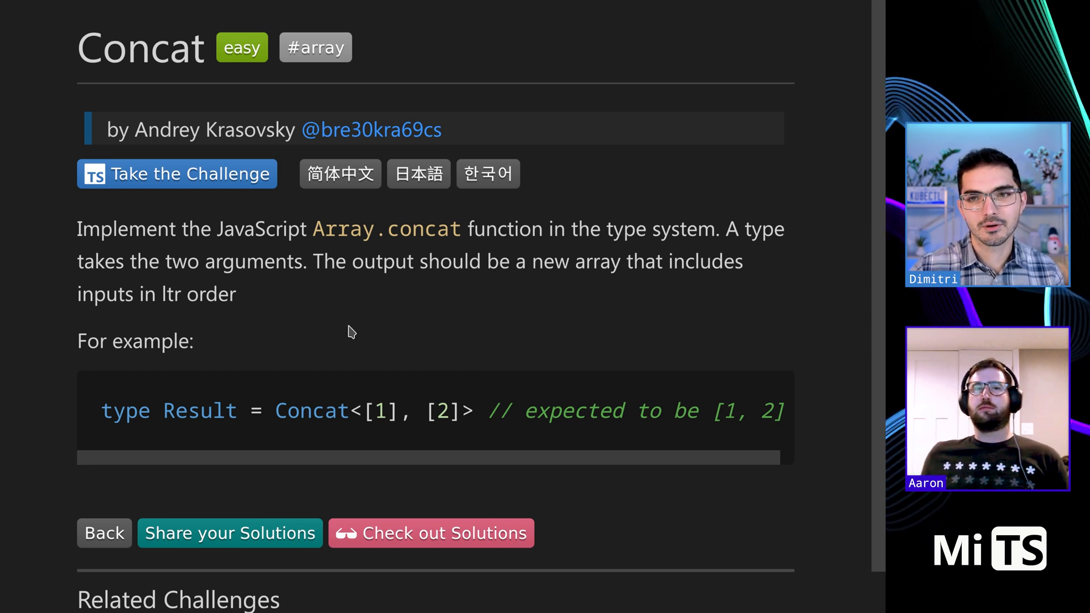
scroll("down", 3)
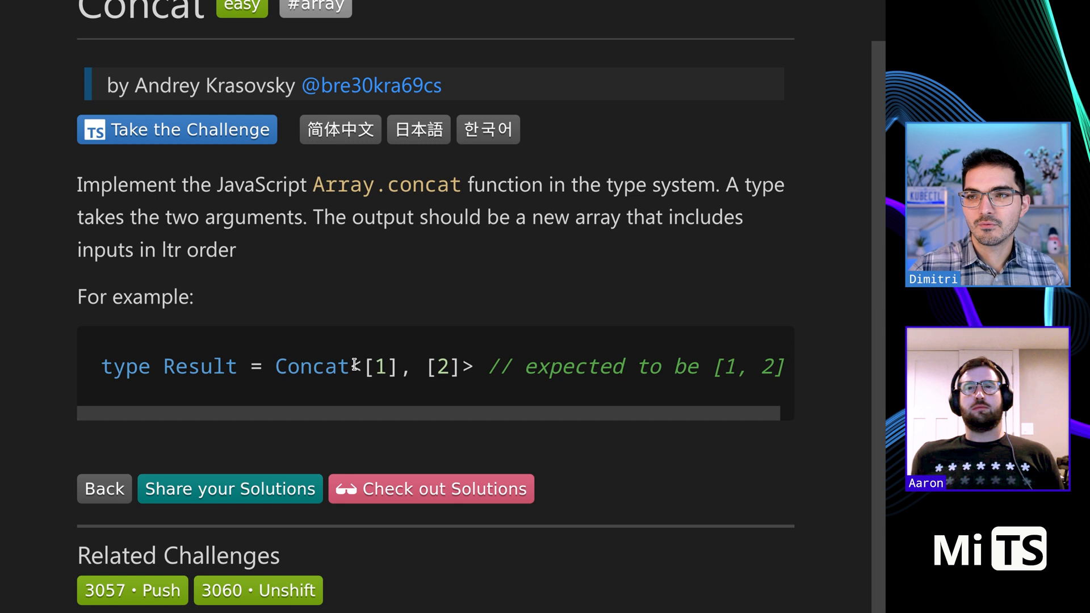
double_click(441, 367)
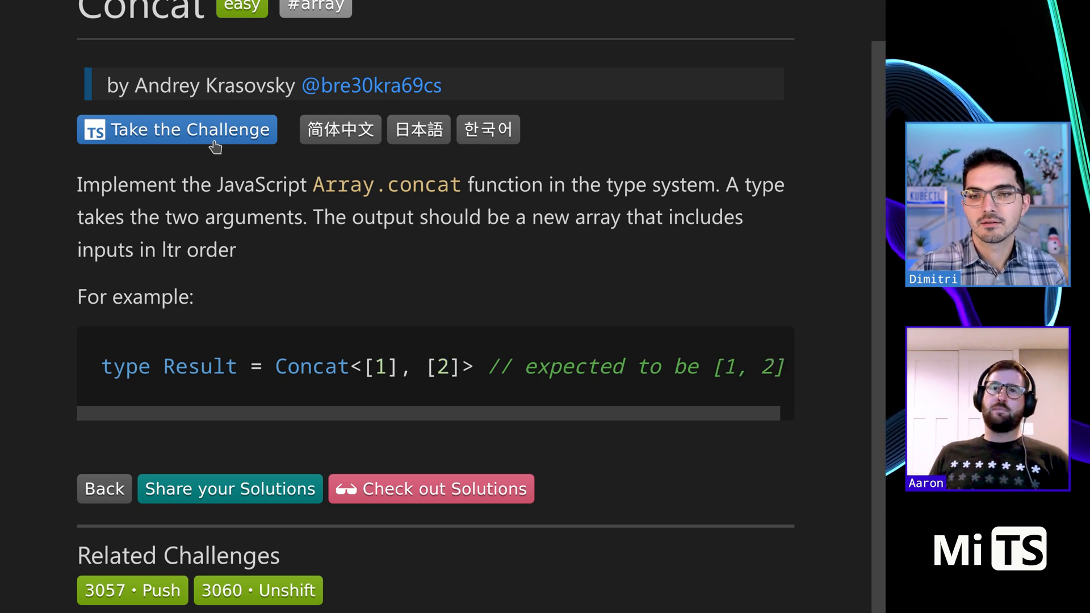
left_click(178, 129)
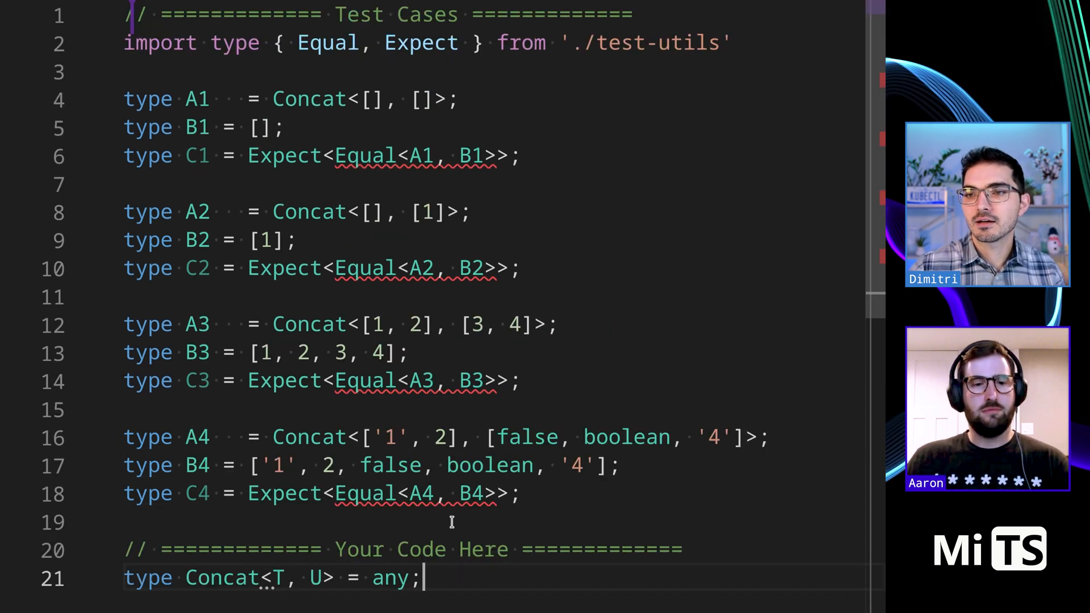
Step: Constrain T and U to 'extends unknown[]', each parameter on its own line
double_click(392, 577)
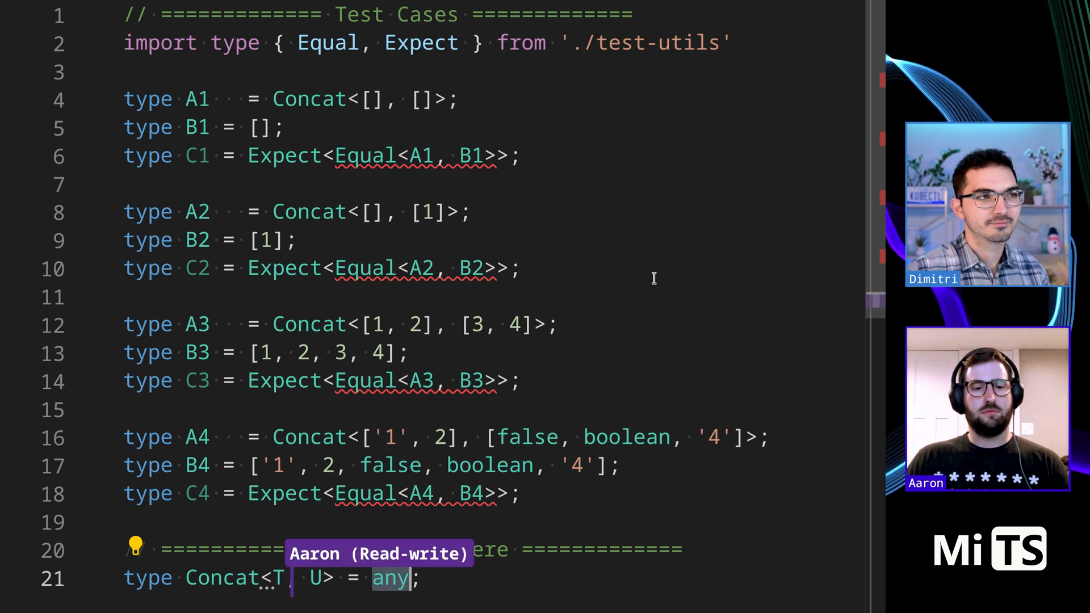
type("extends")
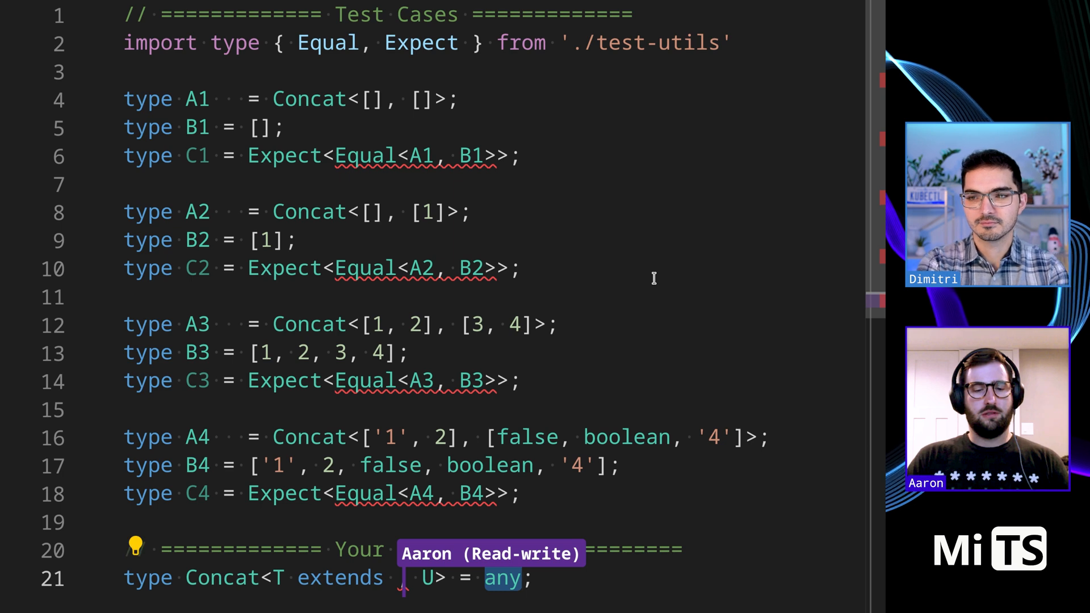
type("unknown[]")
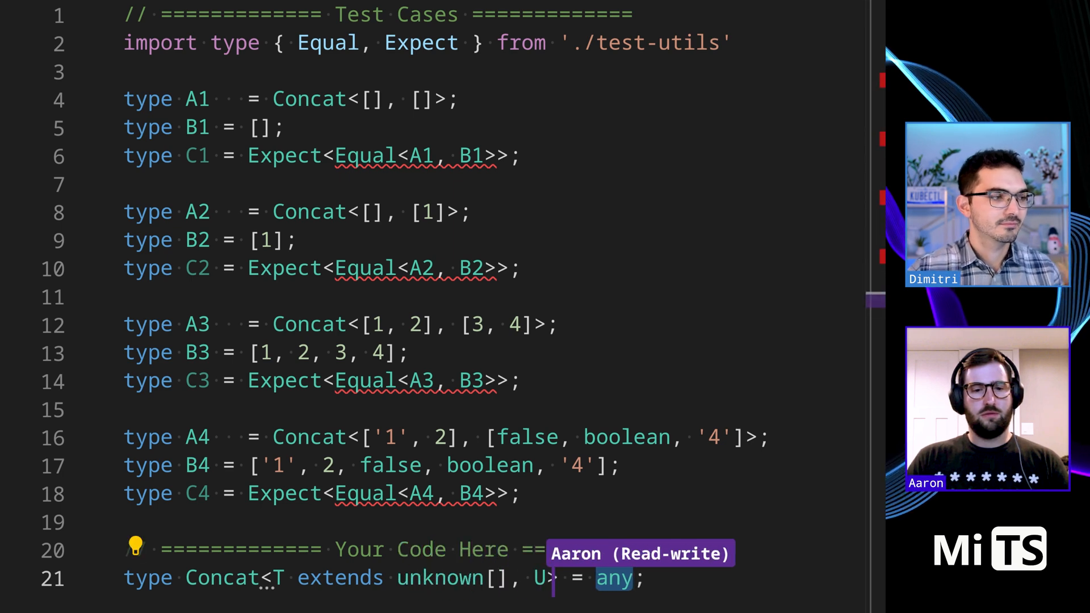
type("extends unknown[")
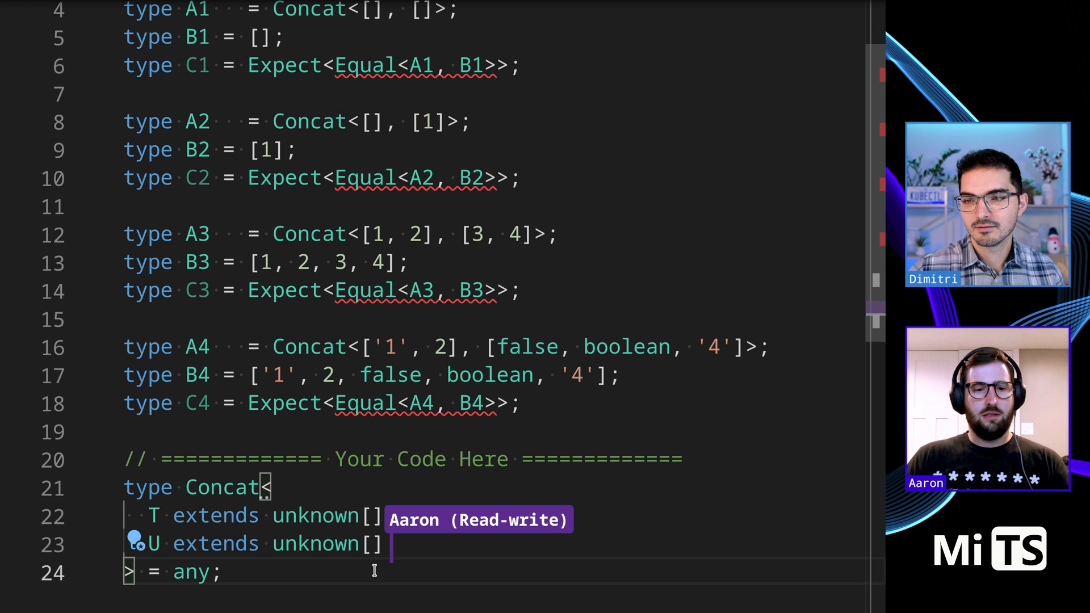
Step: Comma-separate the parameters and return [...T, ...U] instead of any, clearing the test errors
type(",")
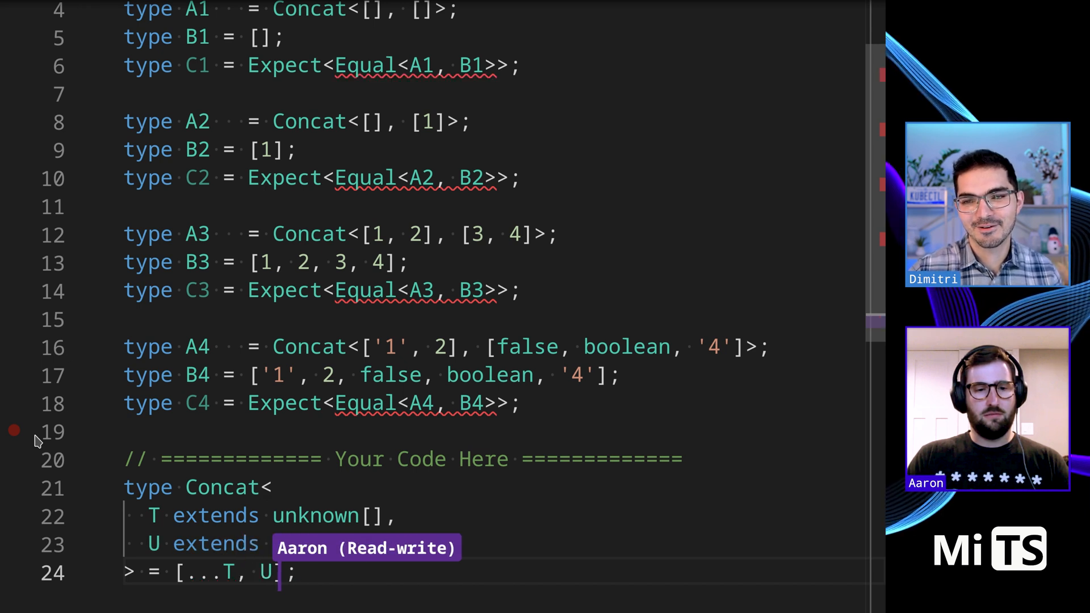
type("...")
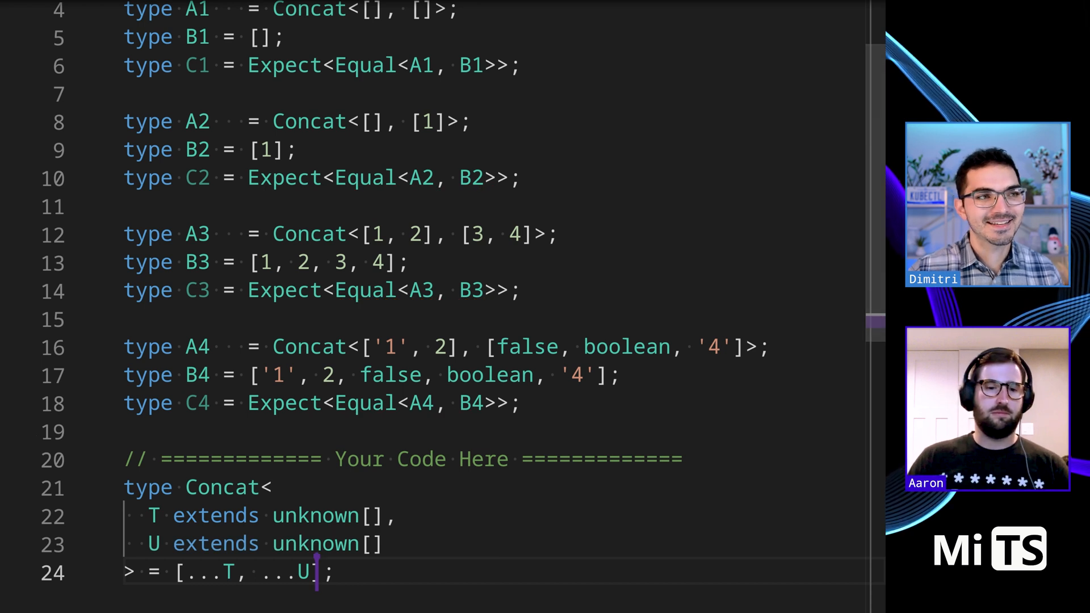
scroll("down", 3)
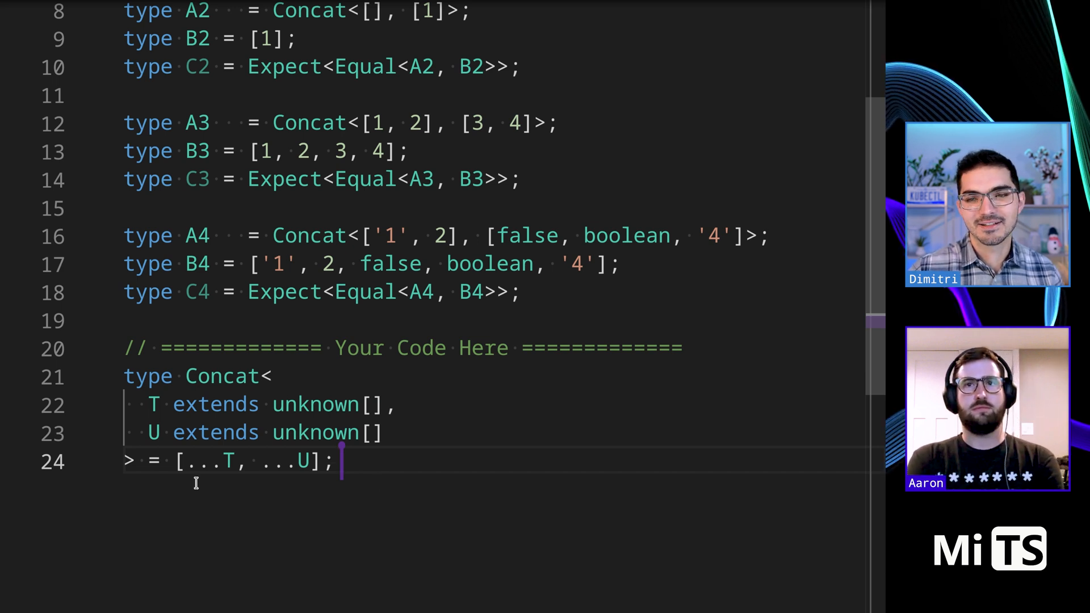
mouse_move(138, 425)
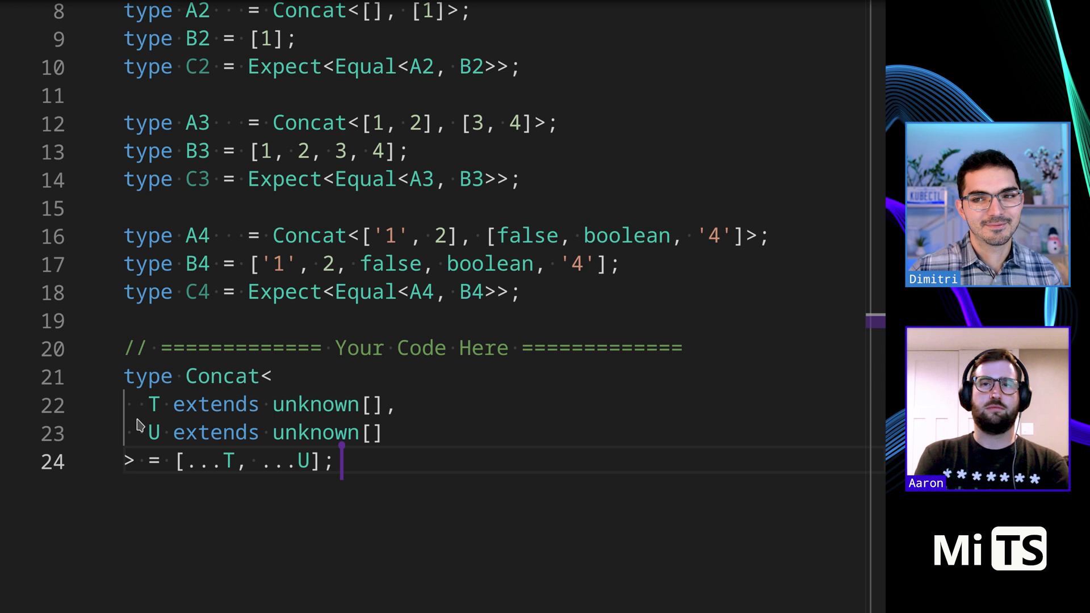
mouse_move(390, 494)
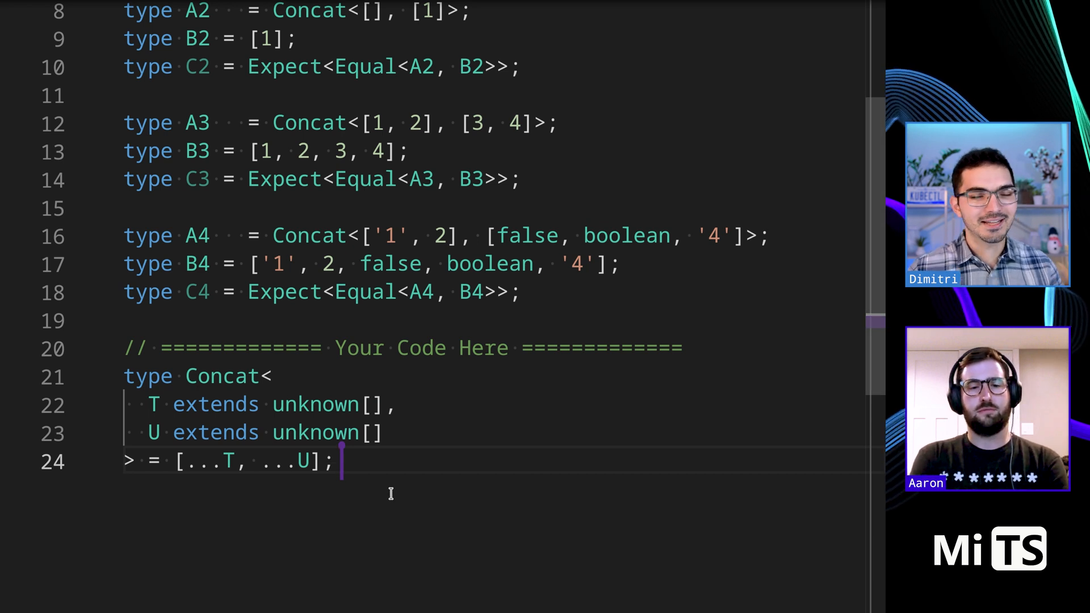
Step: Add conditional-type Concat0 below and test A5 passing 'a', which is flagged as an error
key("Enter")
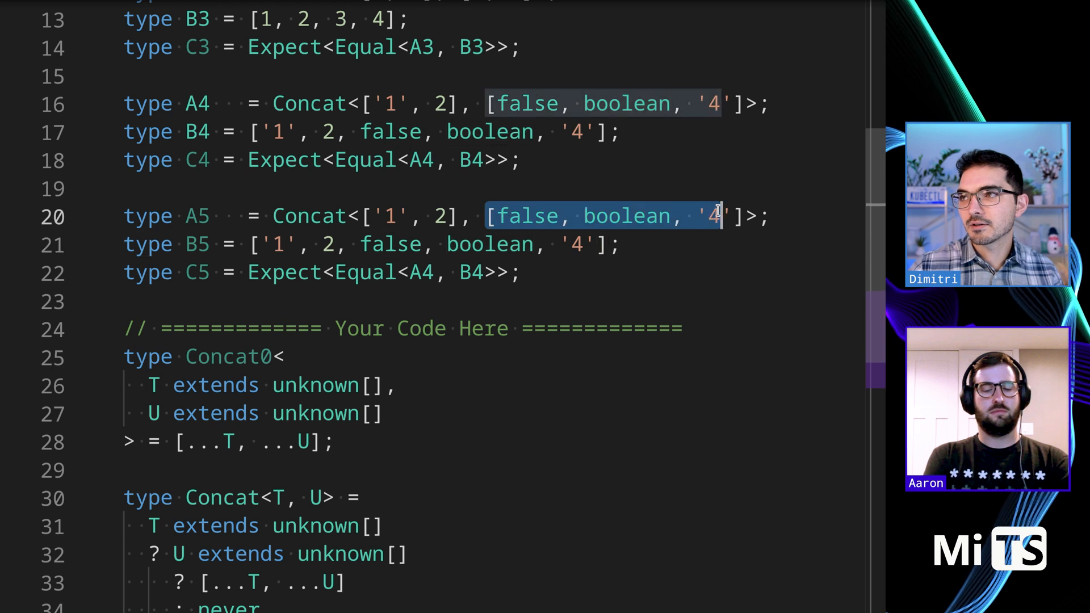
type("'a'")
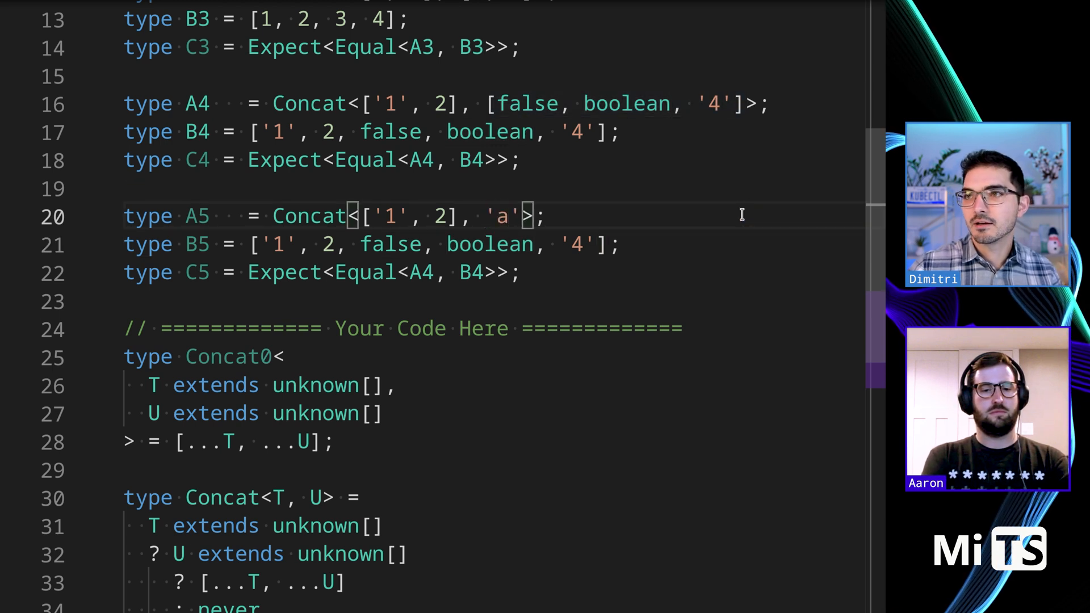
scroll("down", 3)
type("0")
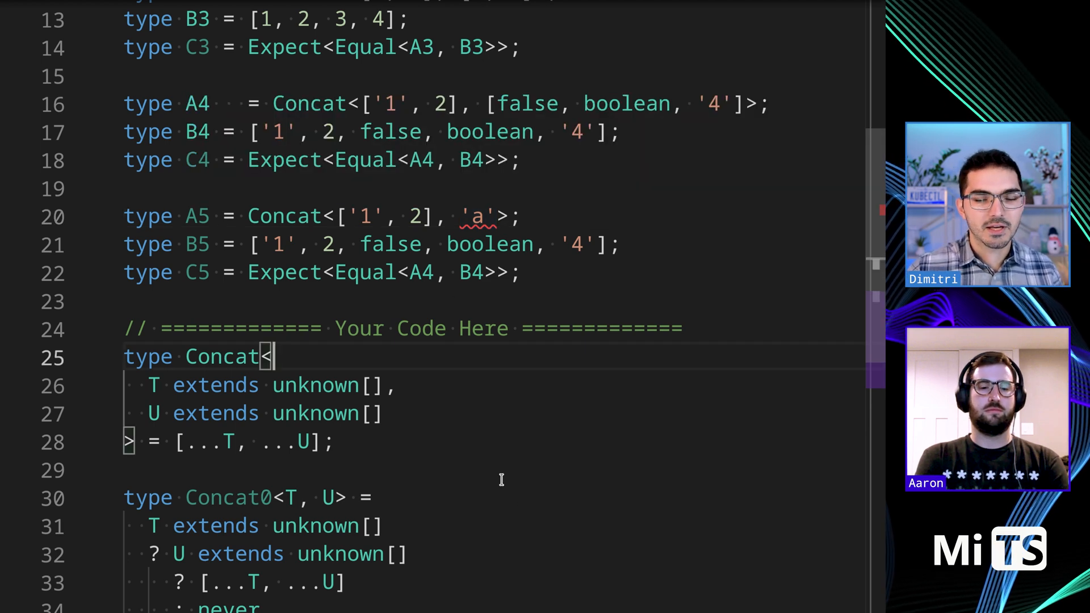
scroll("down", 3)
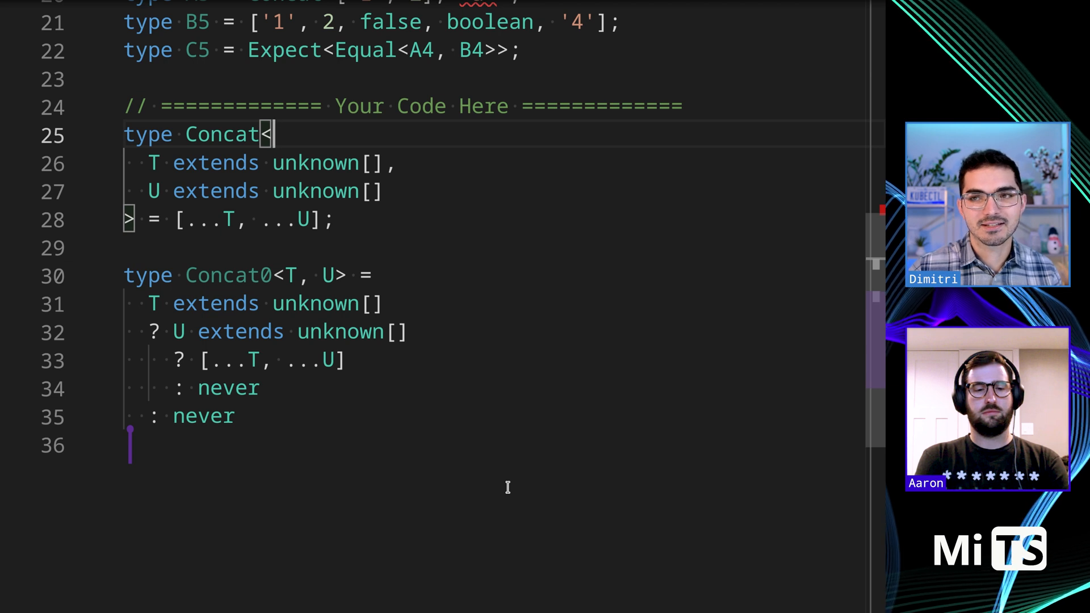
mouse_move(425, 484)
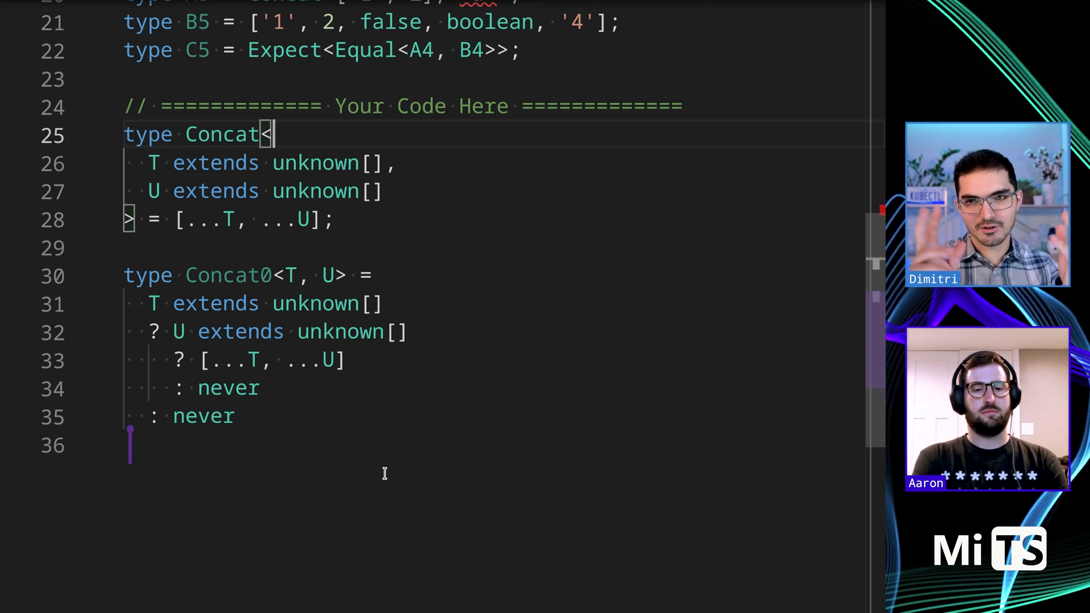
left_click_drag(124, 249, 235, 416)
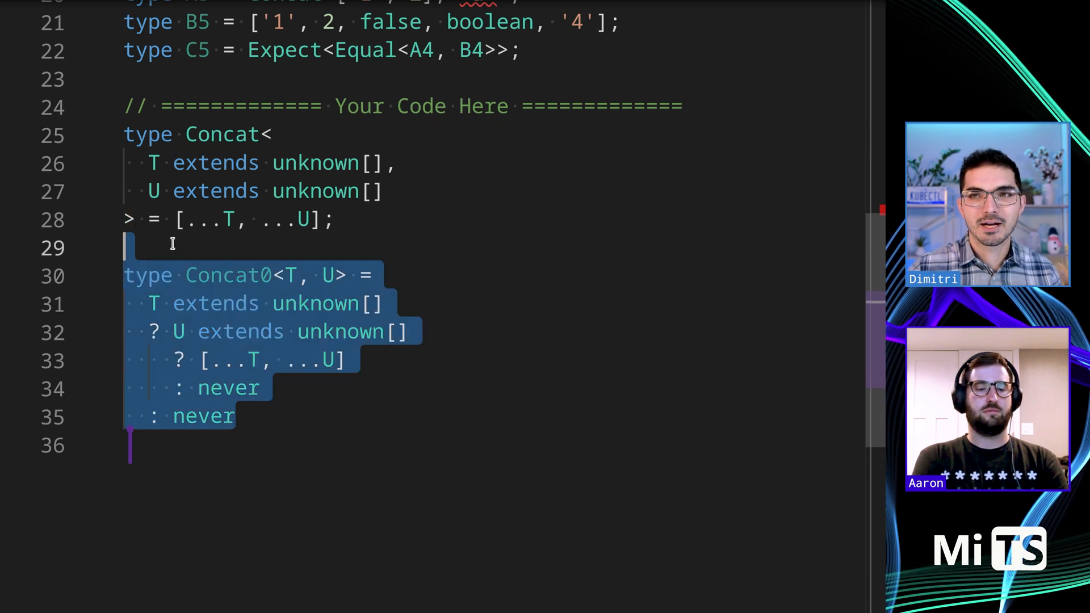